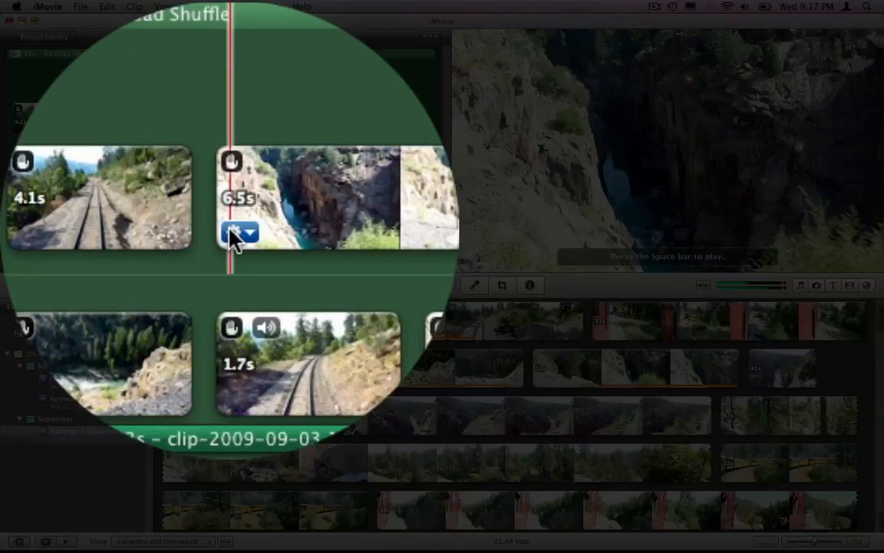
Open the cut between the first two clips in the Precision Editor.
{"action": "left_click", "coordinate": [241, 232]}
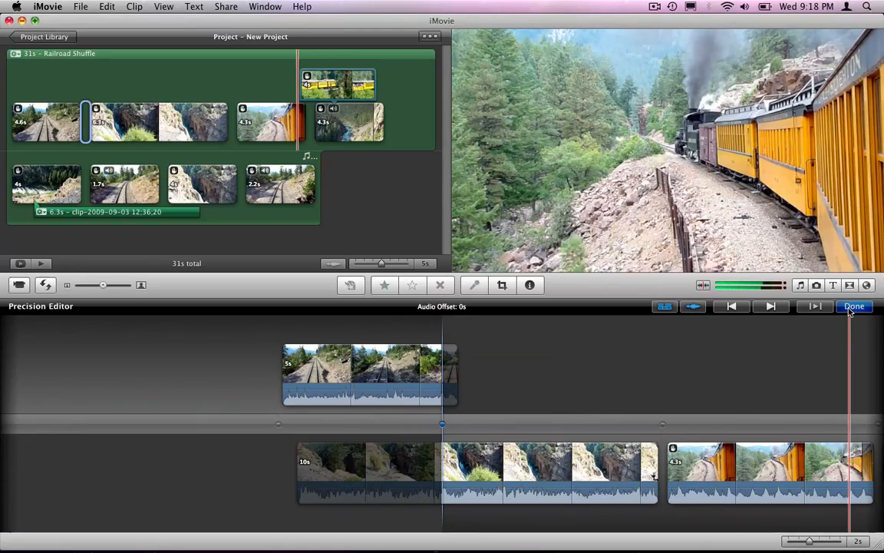
Close the Precision Editor and bring up the Transitions browser.
{"action": "left_click", "coordinate": [854, 305]}
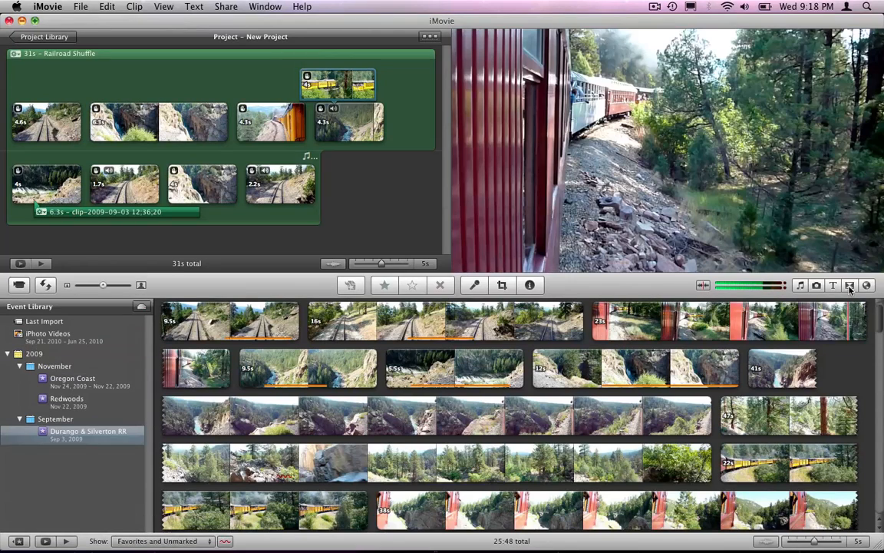
{"action": "left_click", "coordinate": [850, 285]}
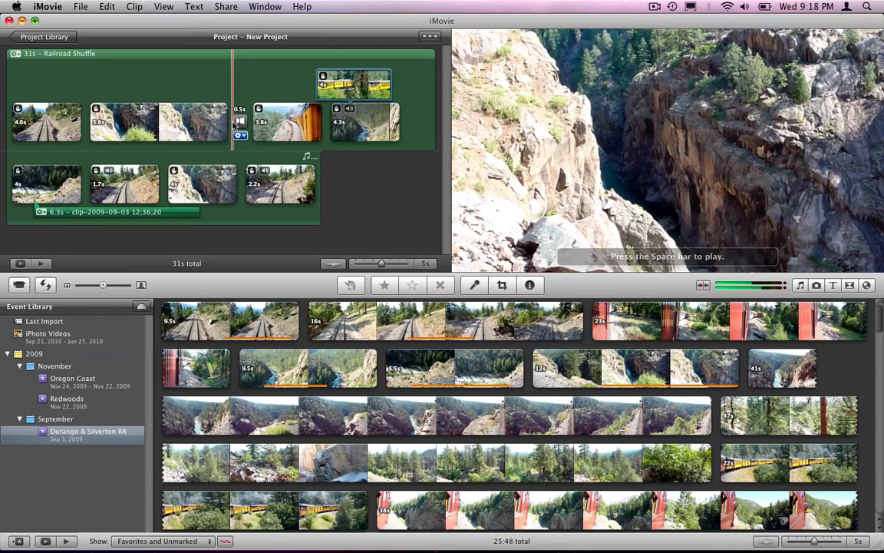
Stretch the canyon-to-train transition to 3.3 seconds in the Precision Editor.
{"action": "left_click", "coordinate": [240, 121]}
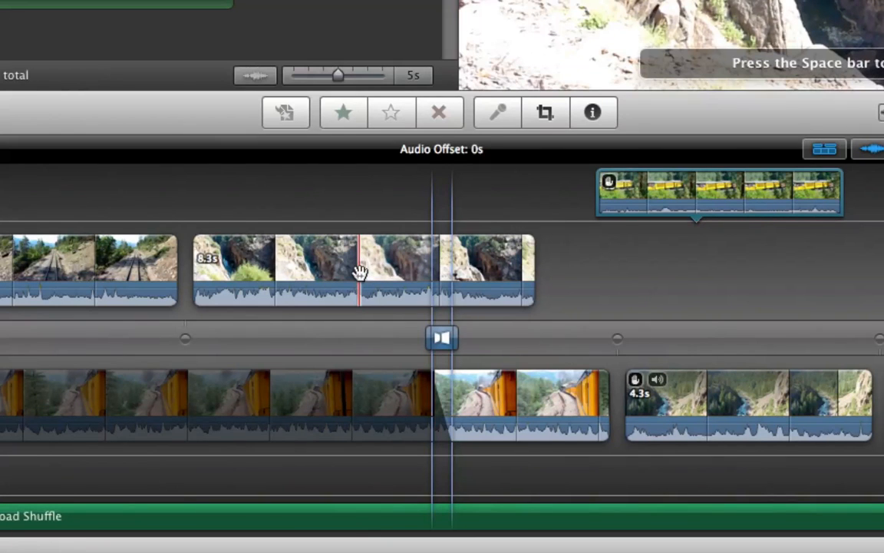
{"action": "left_click_drag", "start_coordinate": [361, 274], "coordinate": [387, 275]}
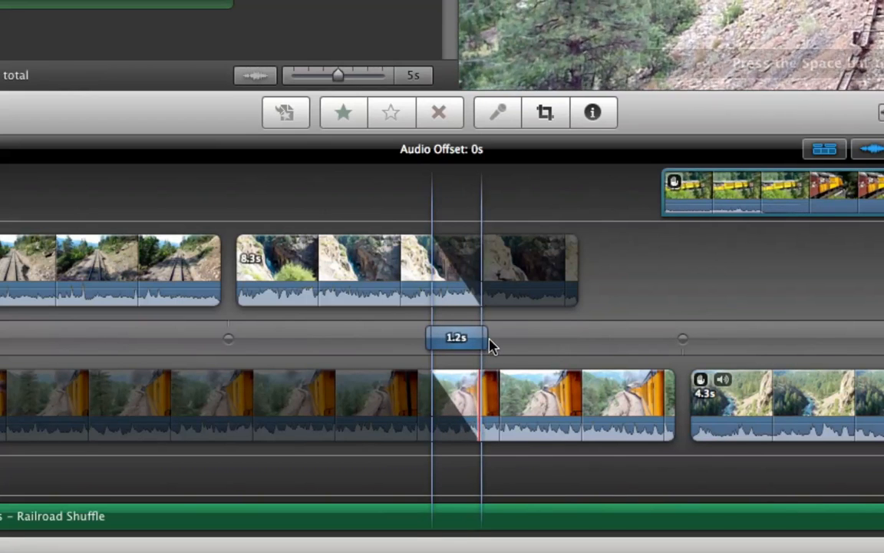
{"action": "left_click_drag", "start_coordinate": [457, 337], "coordinate": [491, 337]}
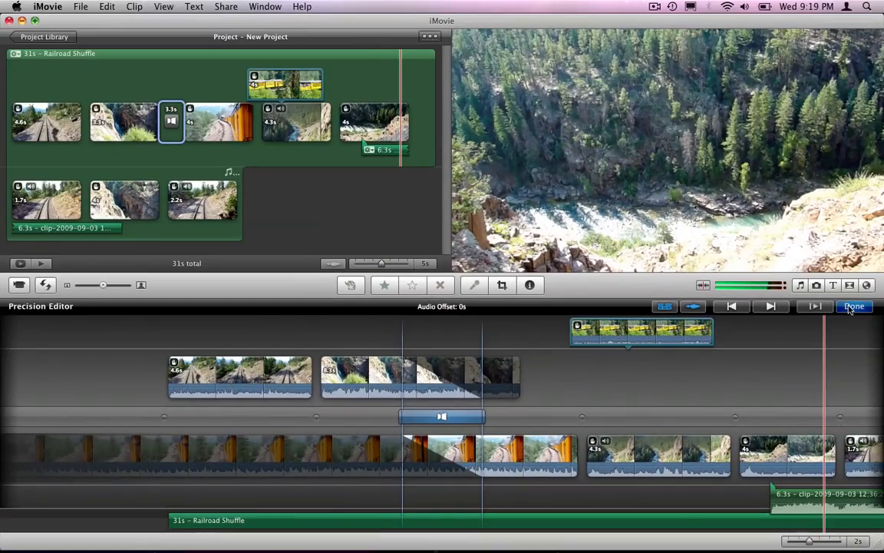
{"action": "left_click", "coordinate": [855, 305]}
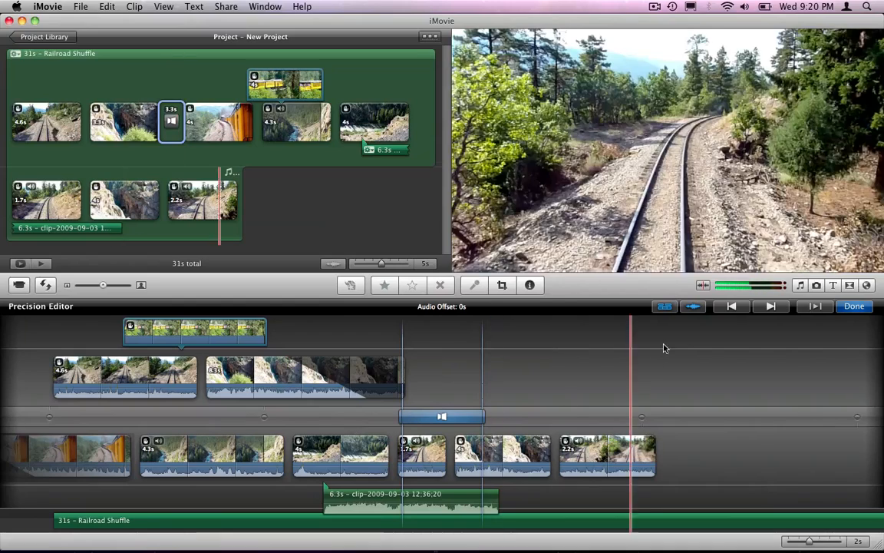
{"action": "mouse_move", "coordinate": [663, 305]}
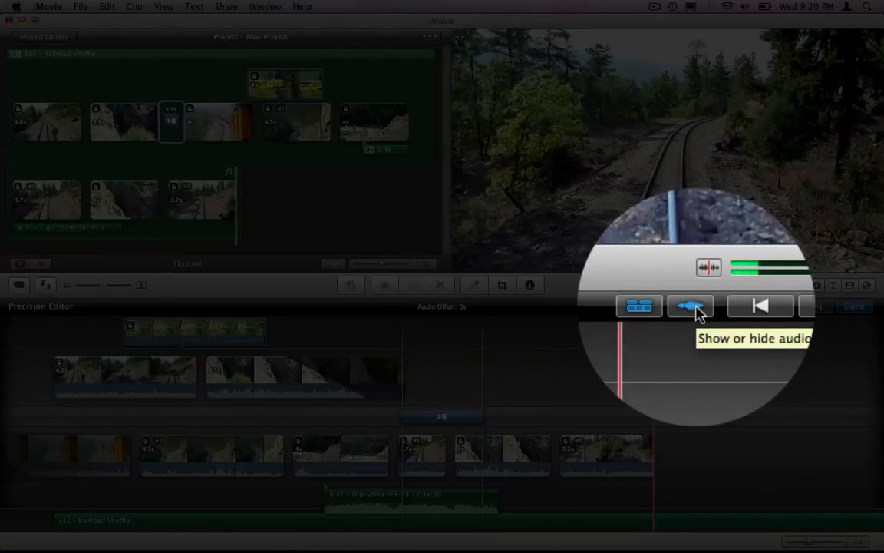
{"action": "left_click", "coordinate": [690, 306]}
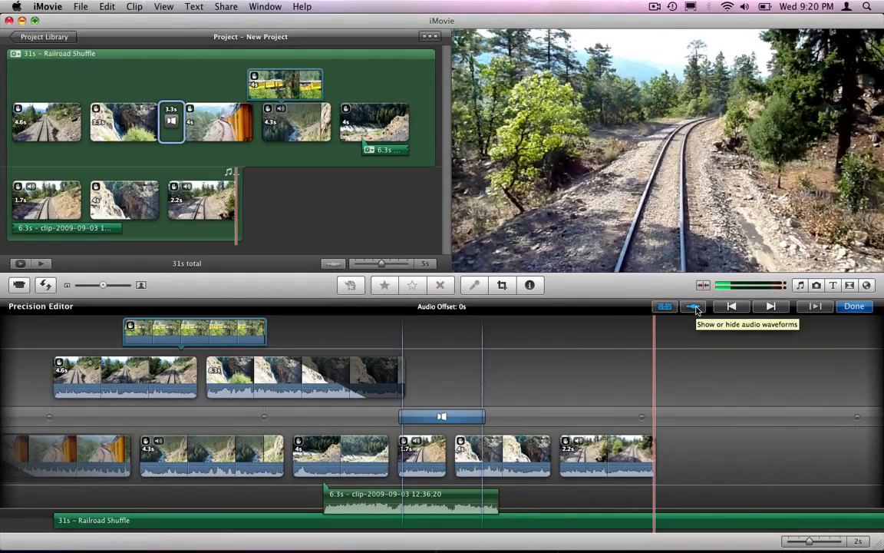